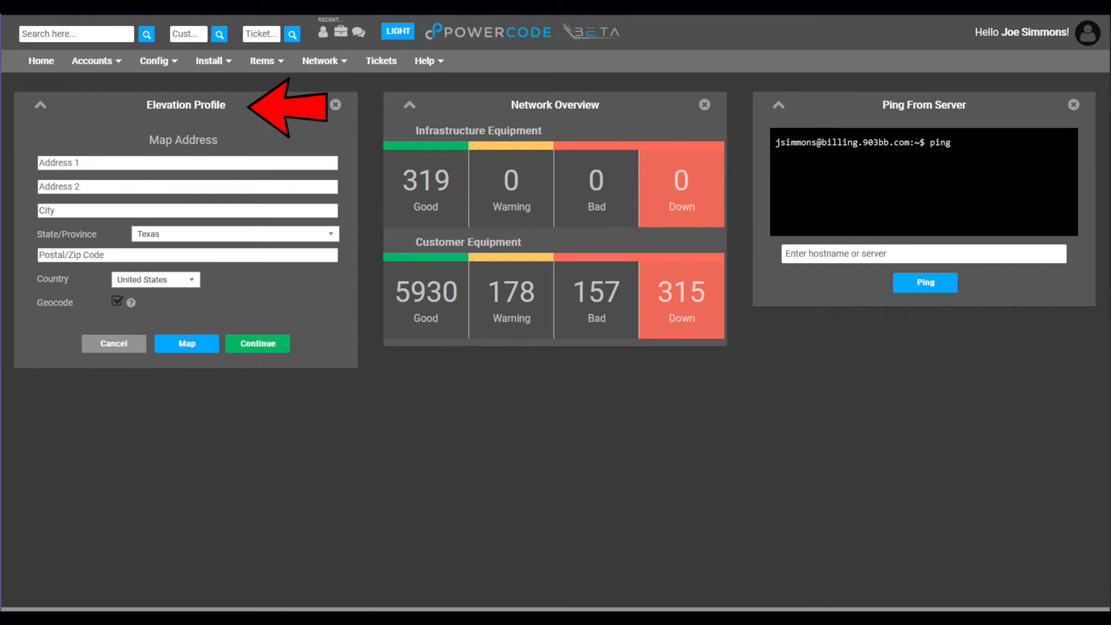
{"action": "mouse_move", "coordinate": [662, 104]}
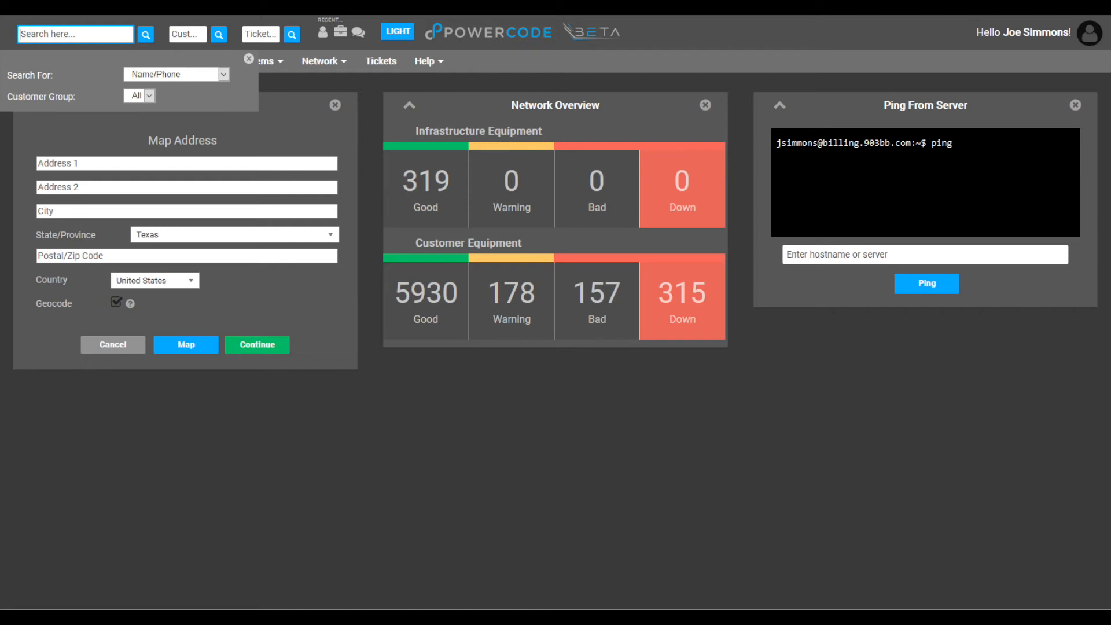
Enter 'Smith' in the customer search box
{"action": "left_click", "coordinate": [176, 73]}
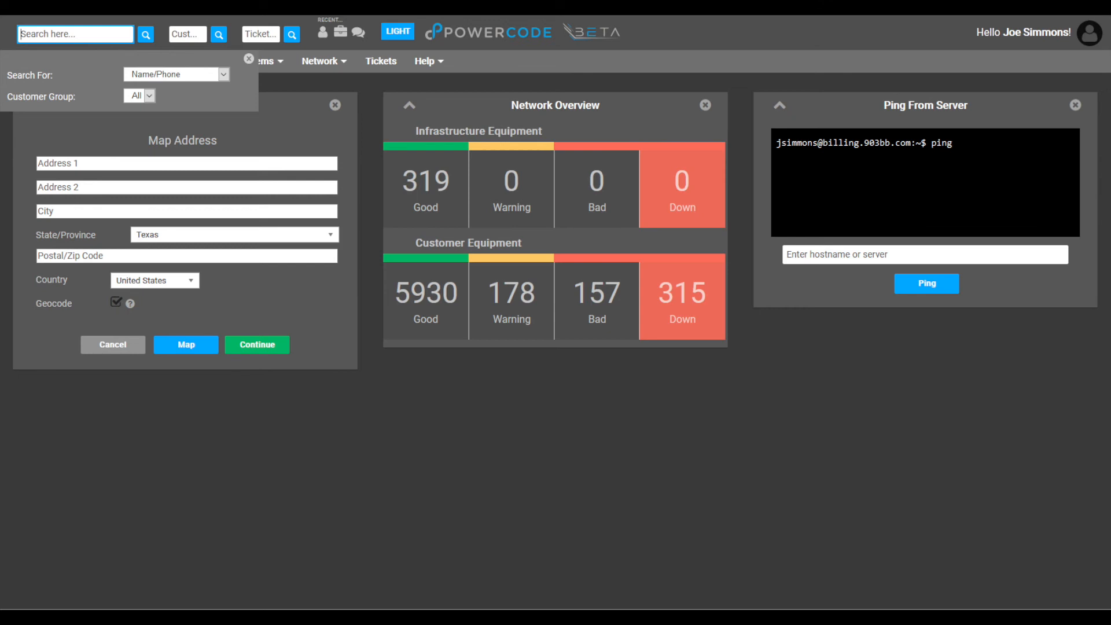
{"action": "type", "text": "Smith"}
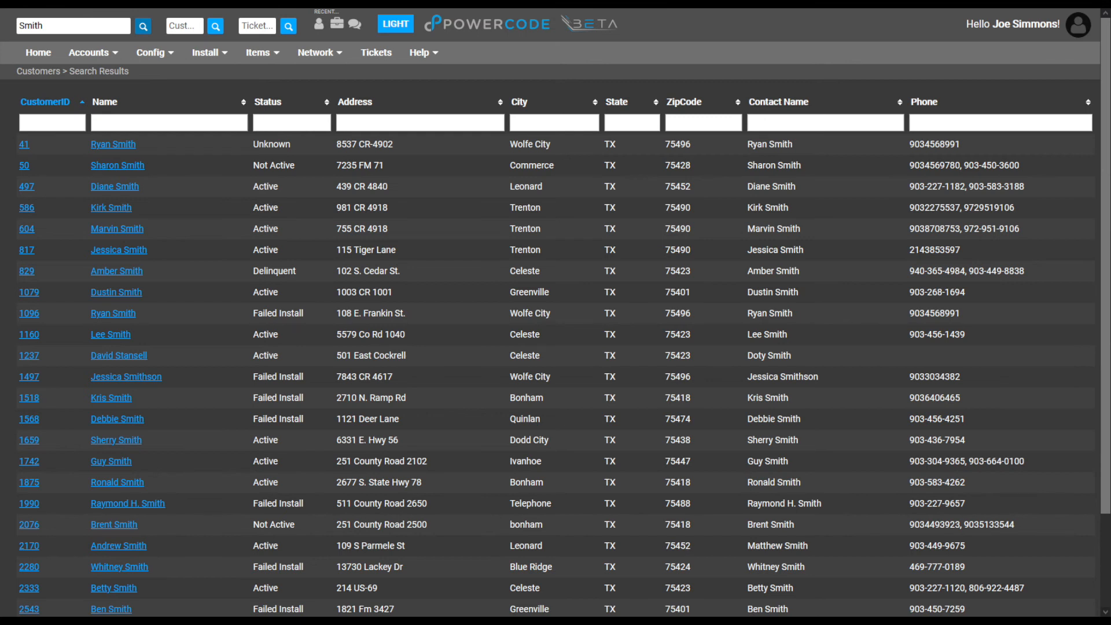
Filter the Smith results by Name with 'guy', then enter '251'
{"action": "type", "text": "guy"}
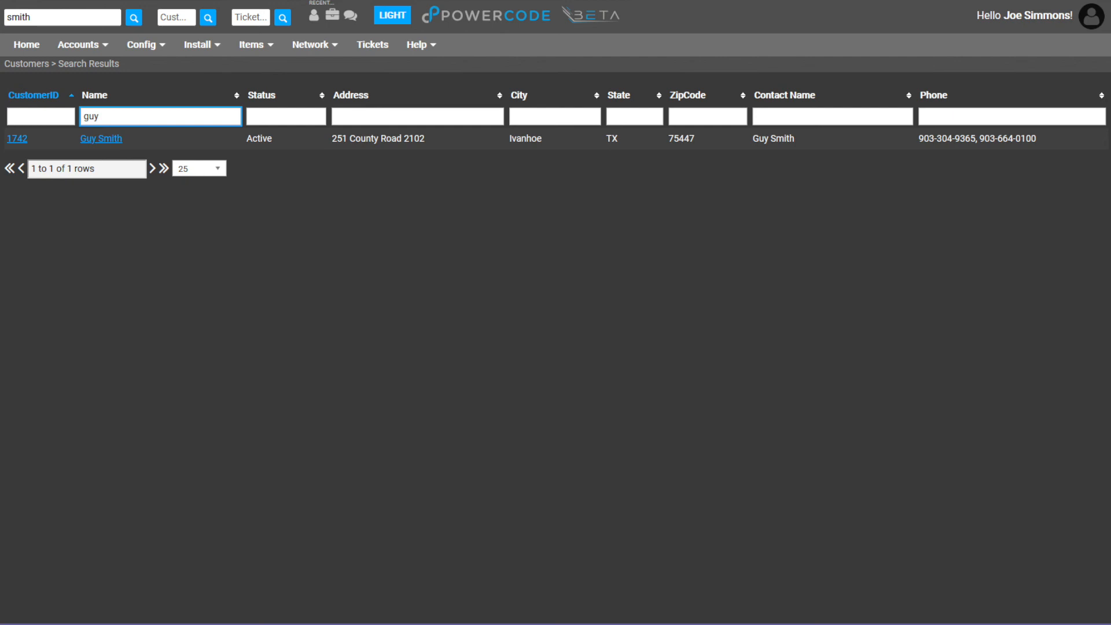
{"action": "type", "text": "251"}
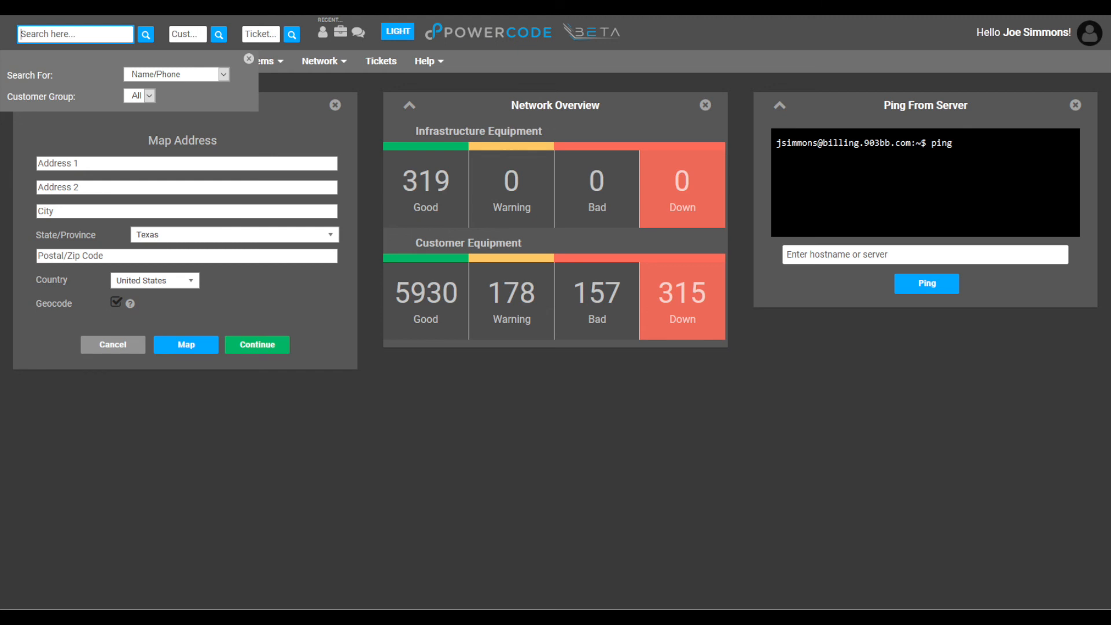
Open the Recent Customers dropdown from the RECENT person icon in the top bar
{"action": "left_click", "coordinate": [318, 26]}
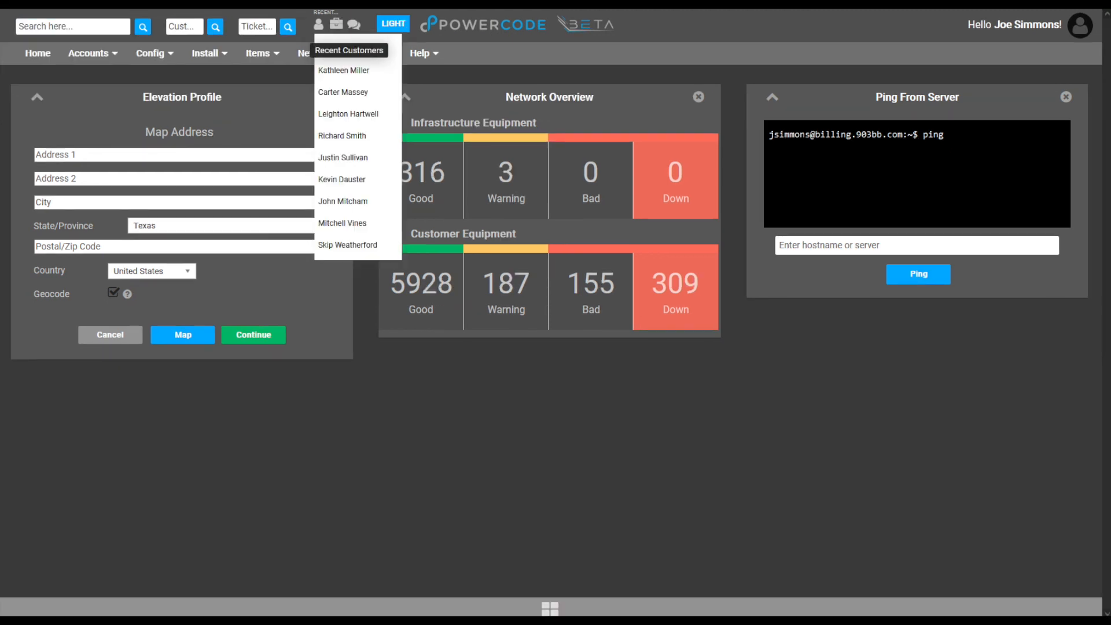